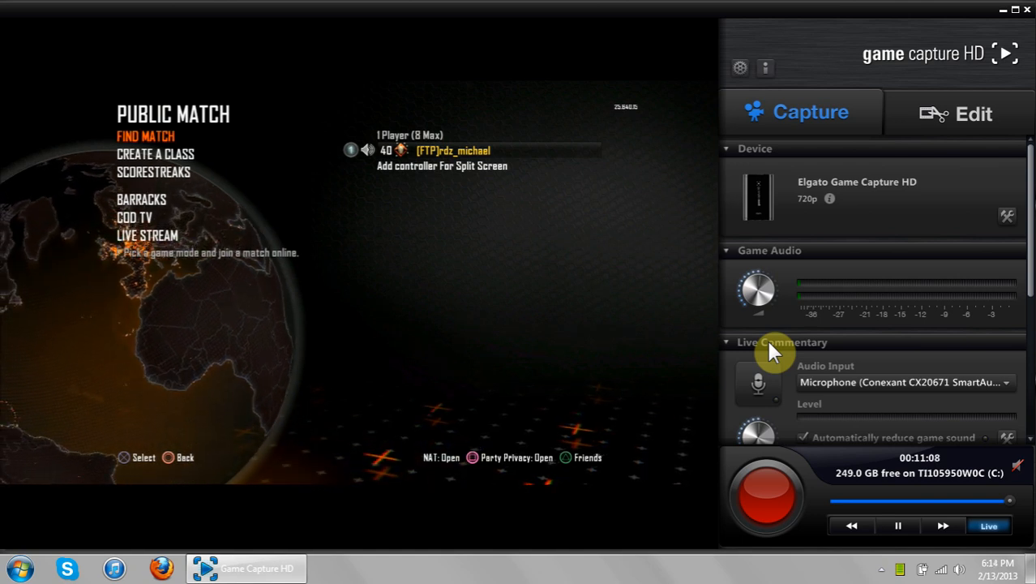
mouse_move(827, 88)
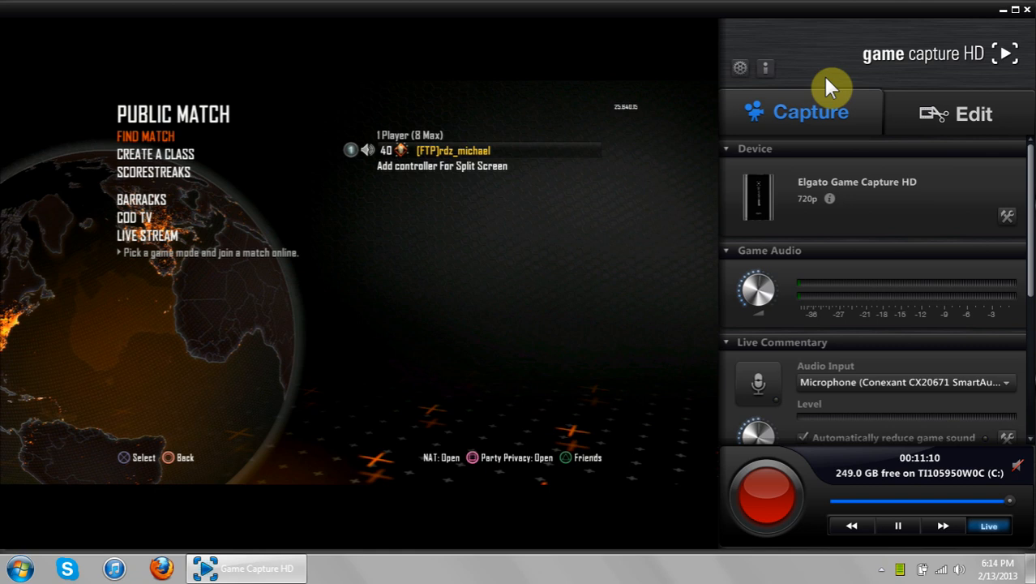
Show the Preferences with Enable Flashback Recording ticked.
left_click(739, 68)
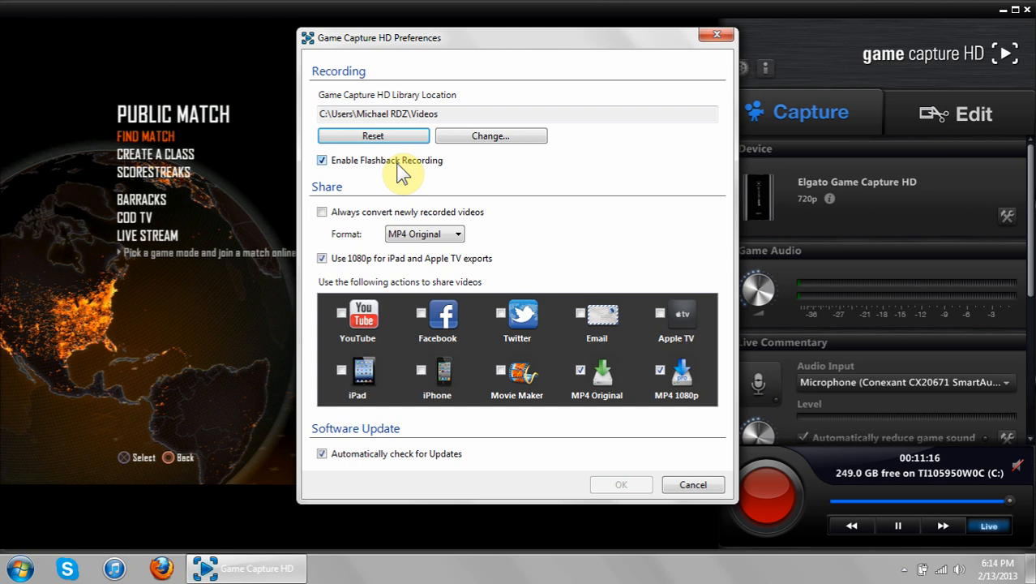
mouse_move(386, 185)
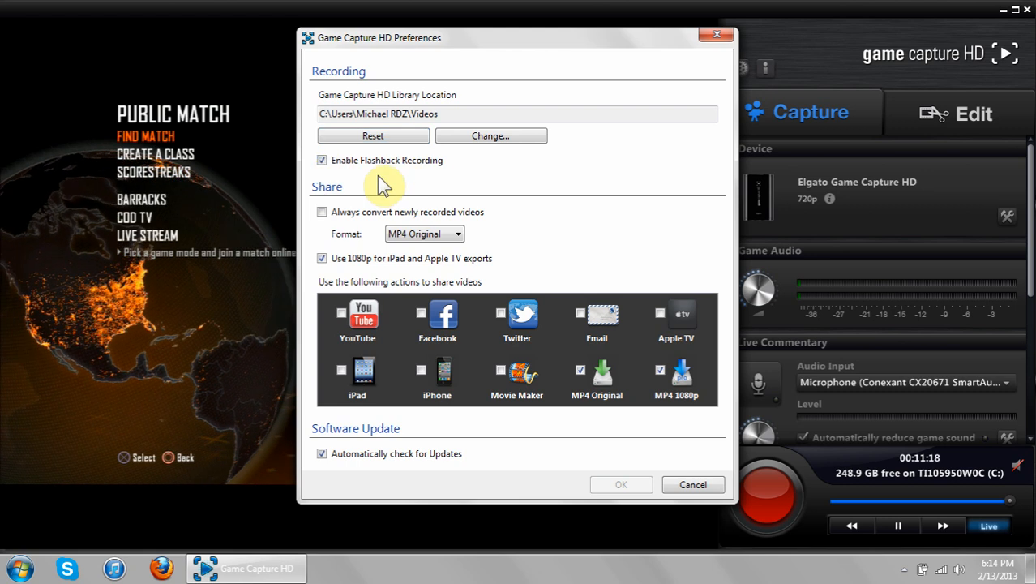
mouse_move(716, 34)
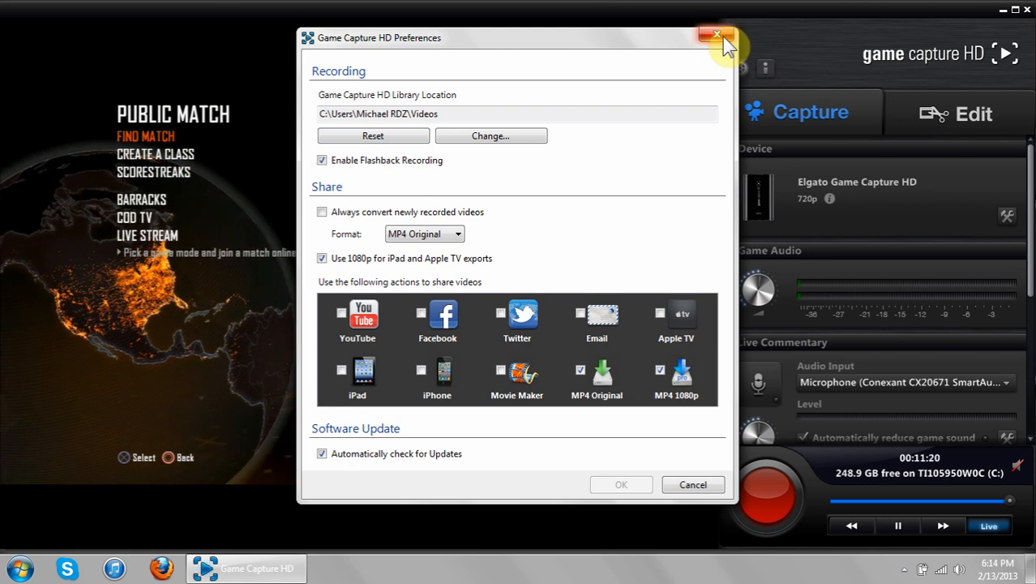
Dismiss Preferences and replay earlier buffered gameplay from the flashback timeline.
left_click(717, 34)
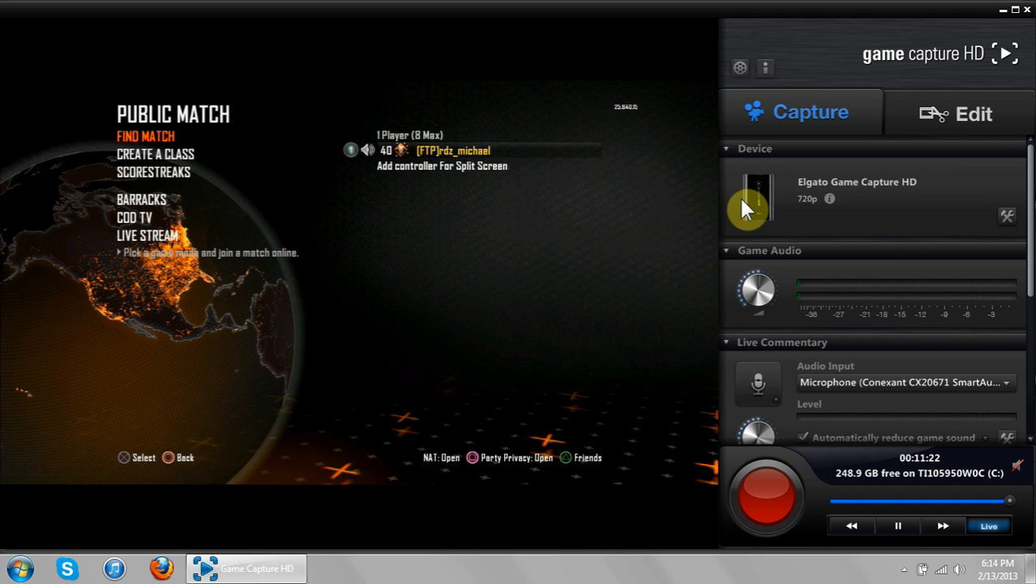
mouse_move(970, 399)
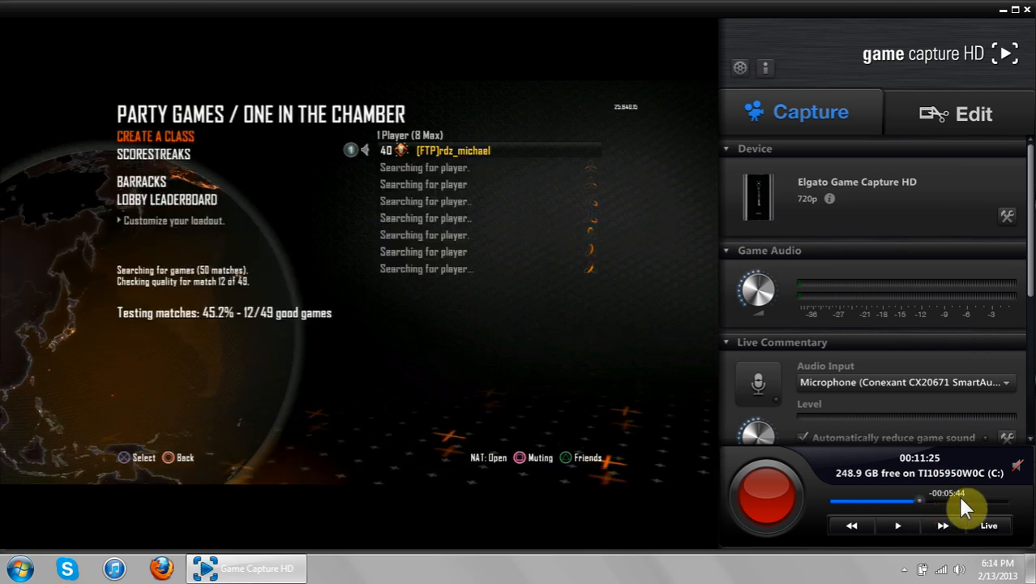
left_click(898, 525)
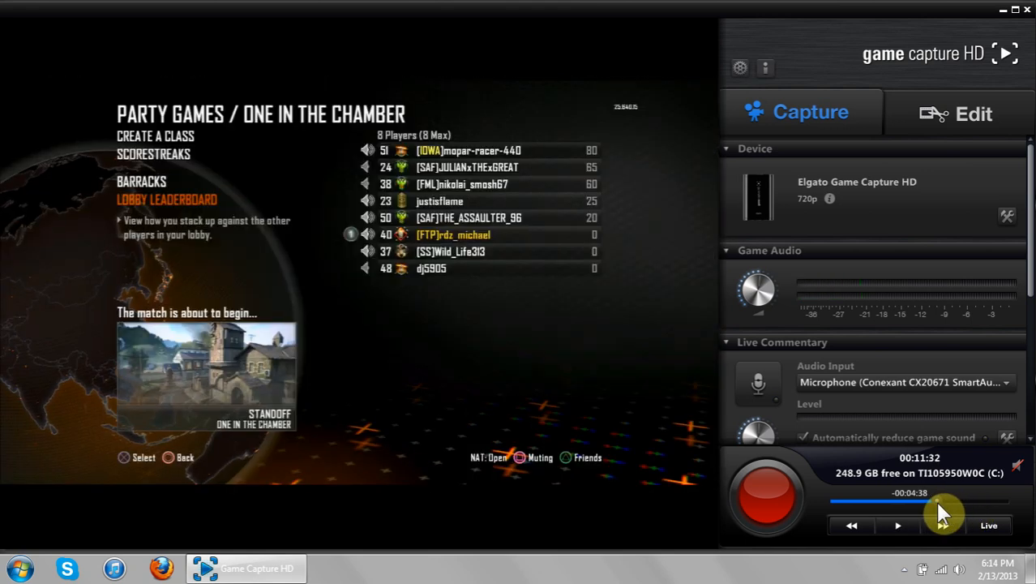
left_click(898, 525)
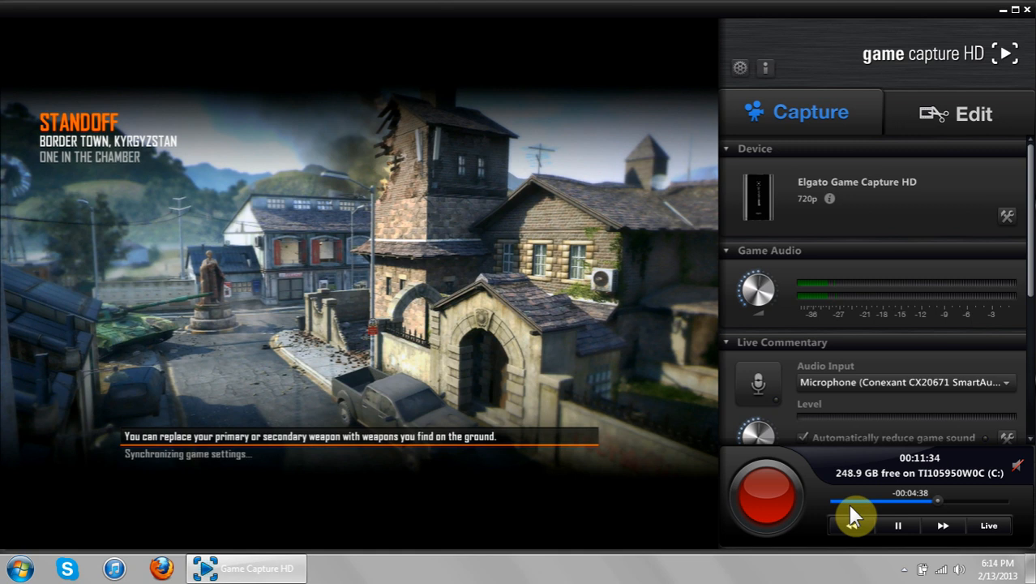
left_click(898, 526)
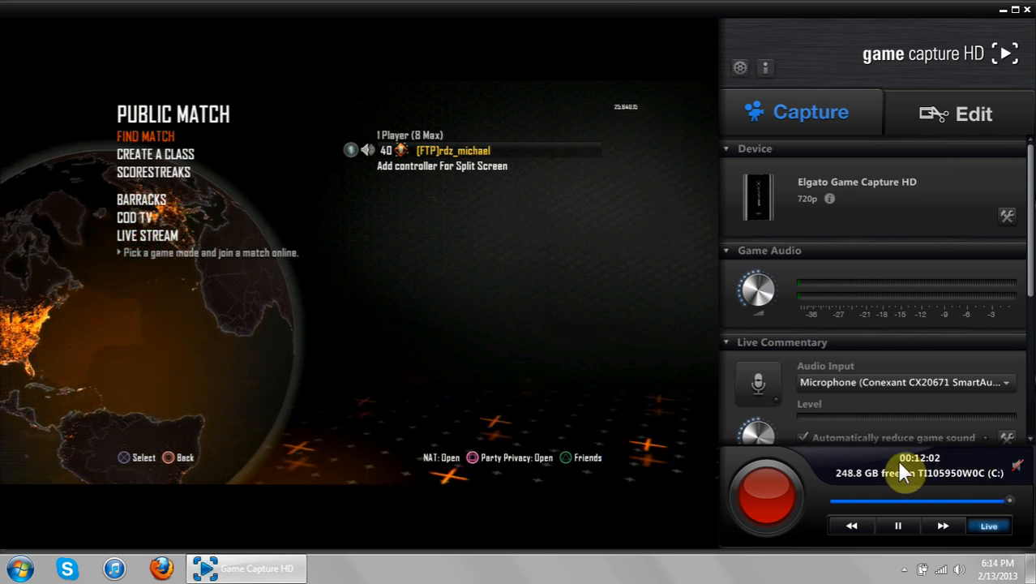
Rewind to the Standoff loading screen and record the flashback footage as a clip.
left_click(898, 526)
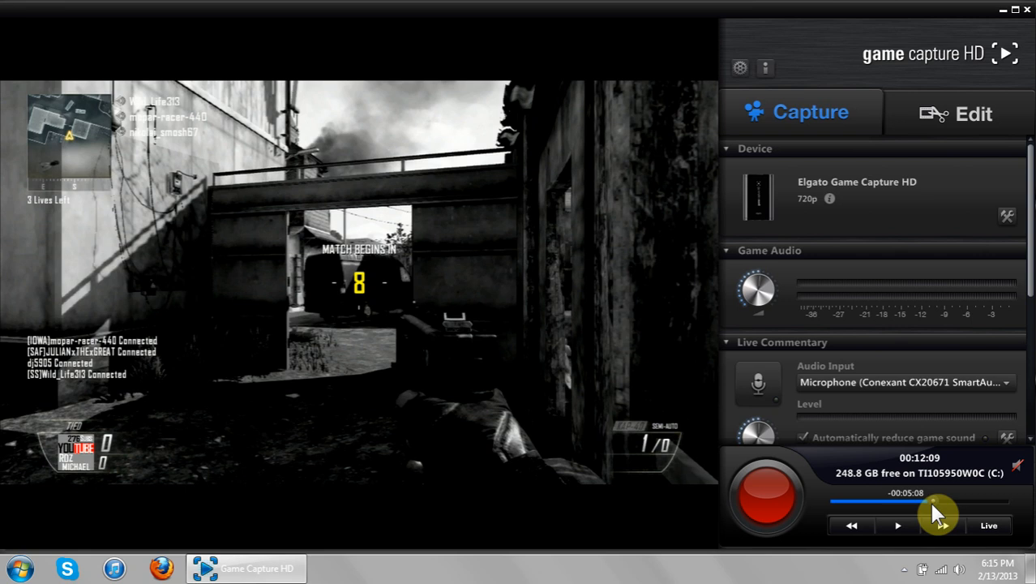
left_click(765, 494)
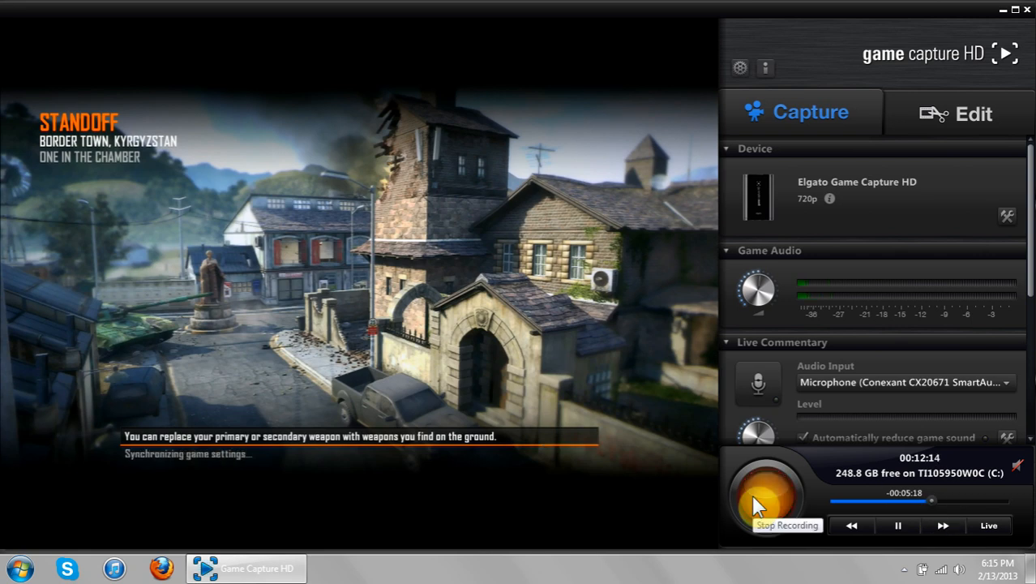
left_click(769, 493)
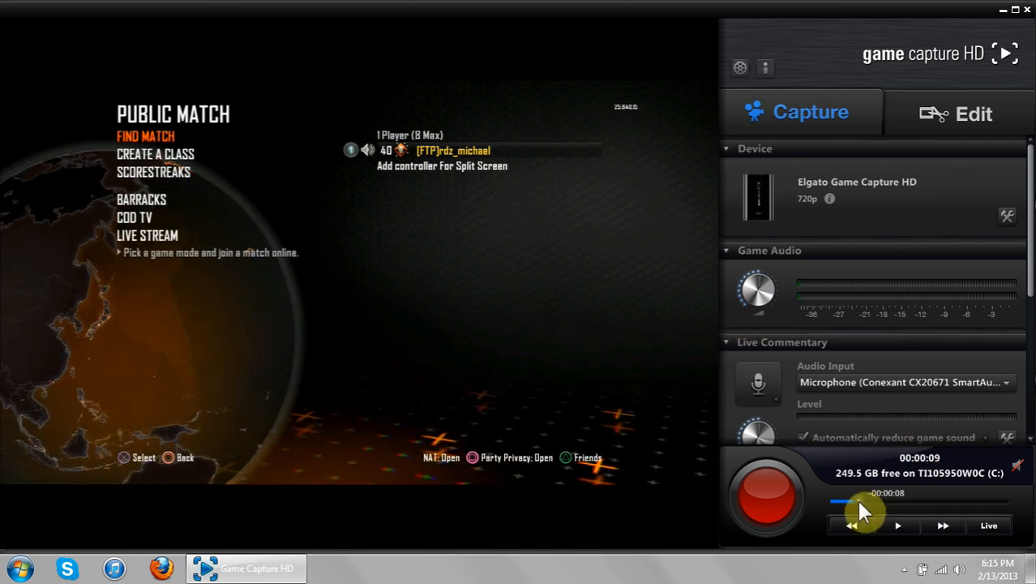
left_click(898, 526)
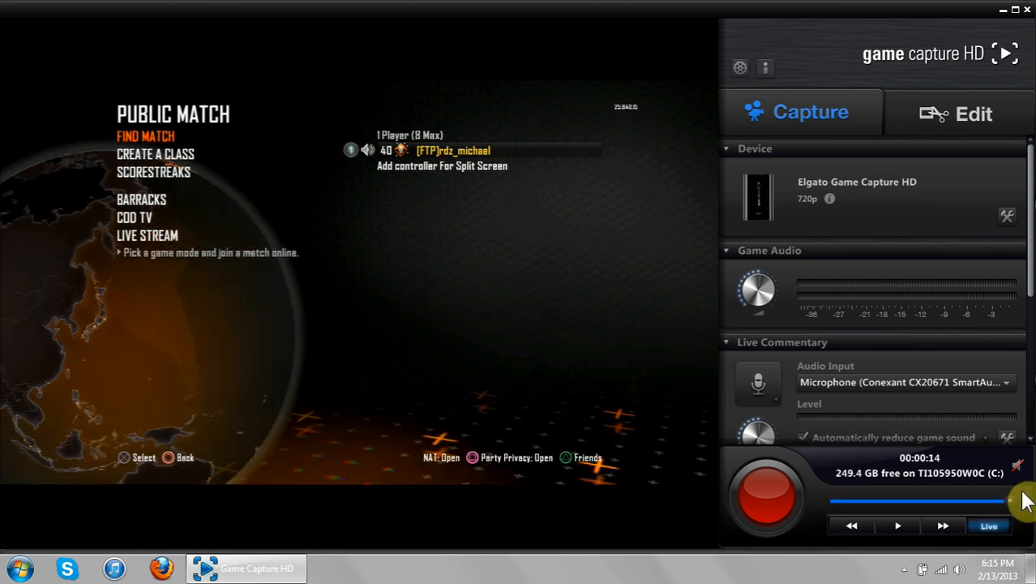
left_click(898, 526)
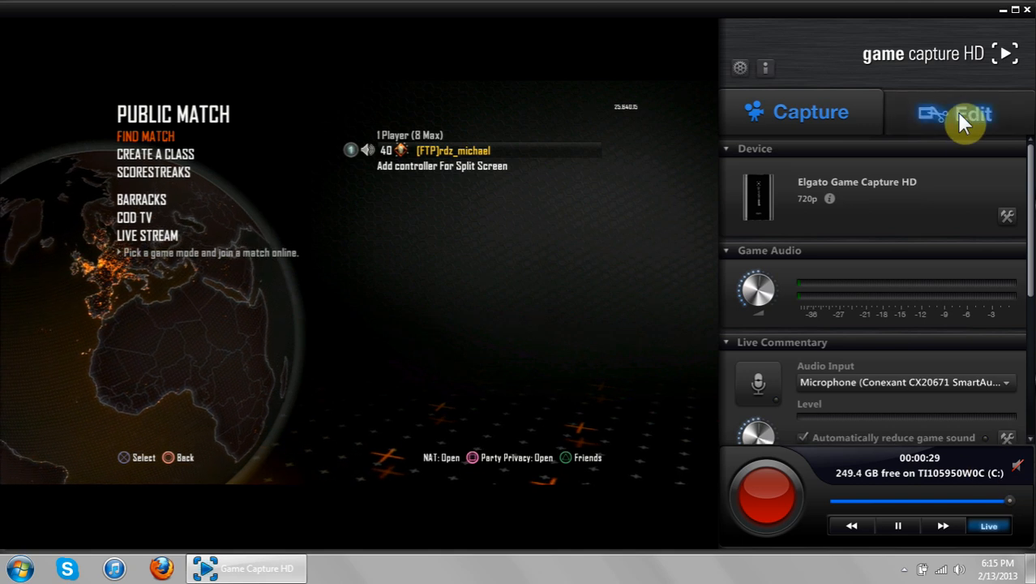
Rename the newest Black Ops 2 clip to 'TUTORIAL' in the Edit library and select it on the timeline.
left_click(956, 112)
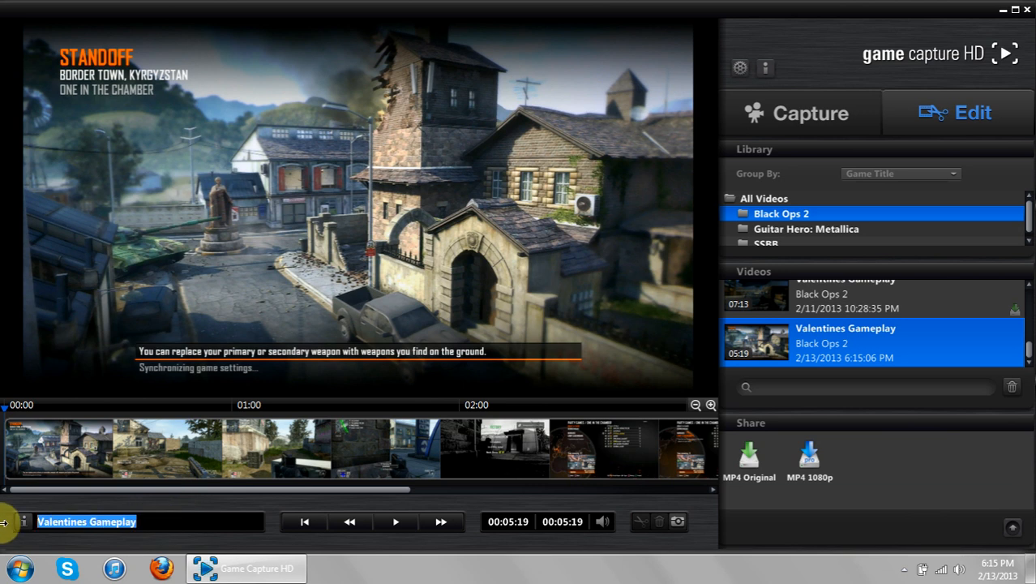
type("TUTO")
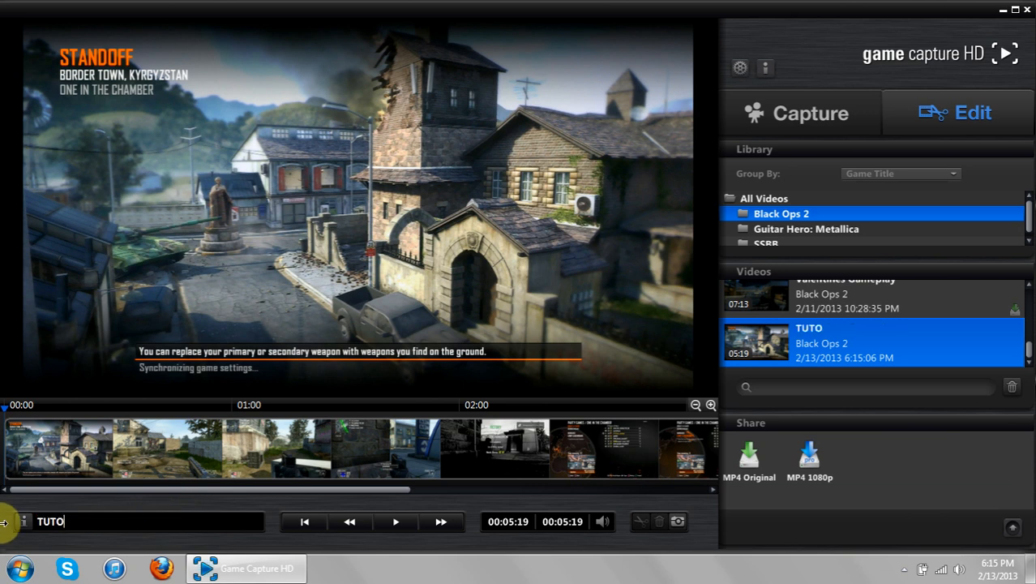
type("RIQ")
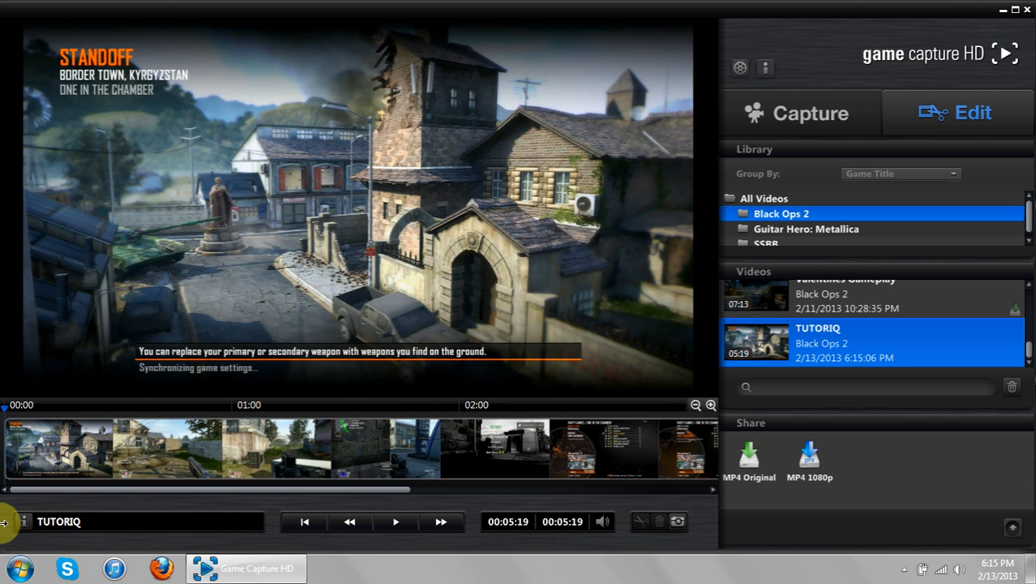
key("BackSpace")
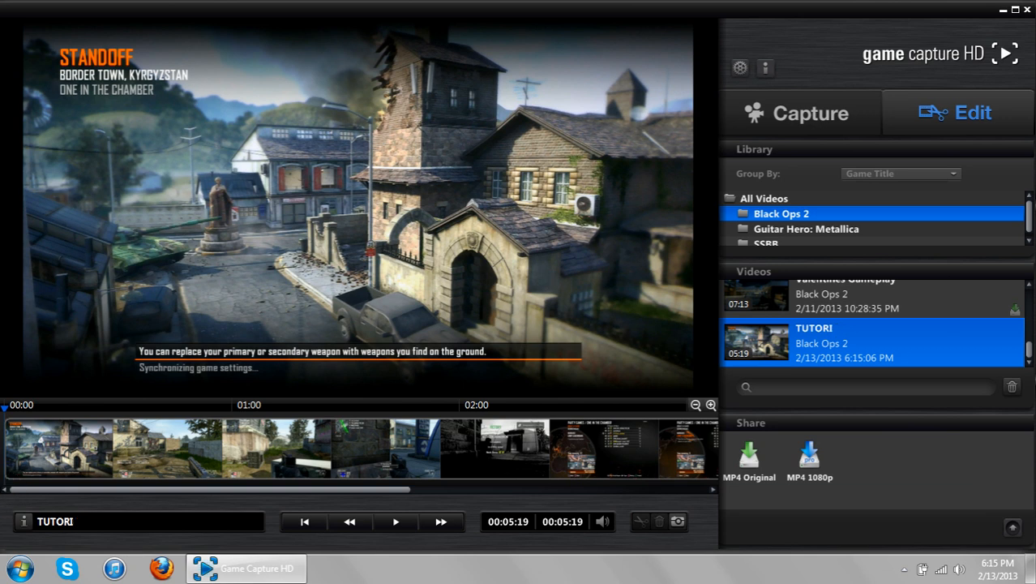
type("AL")
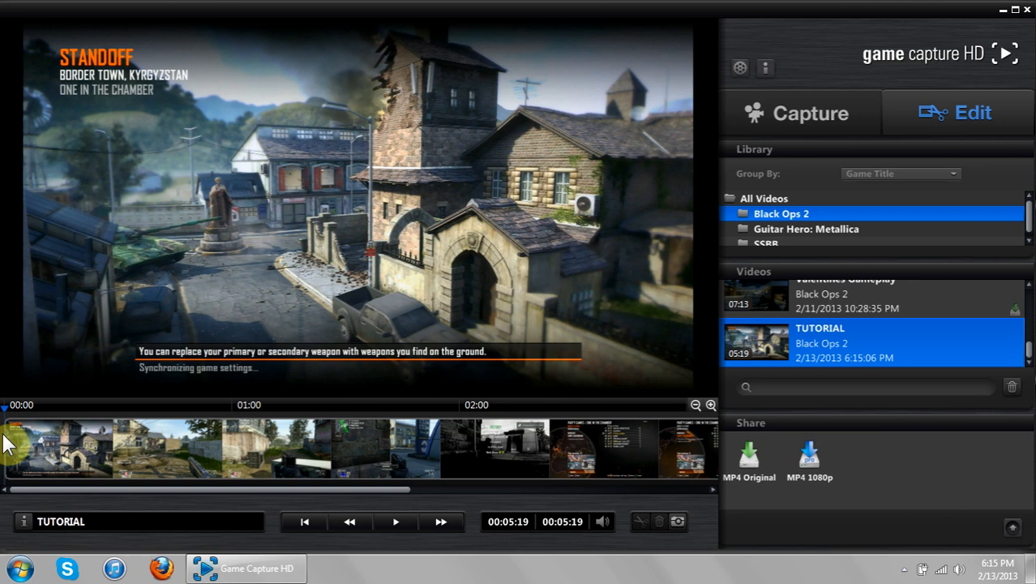
left_click(7, 409)
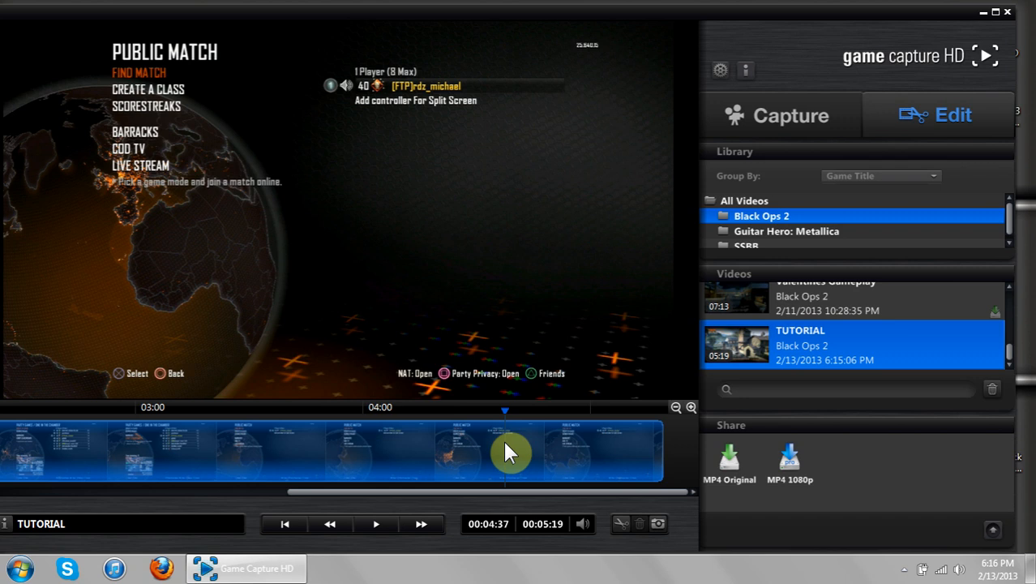
Scrub to the final killcam near 2:10 and trim the TUTORIAL clip to end at 2:11.
left_click_drag(511, 450, 321, 451)
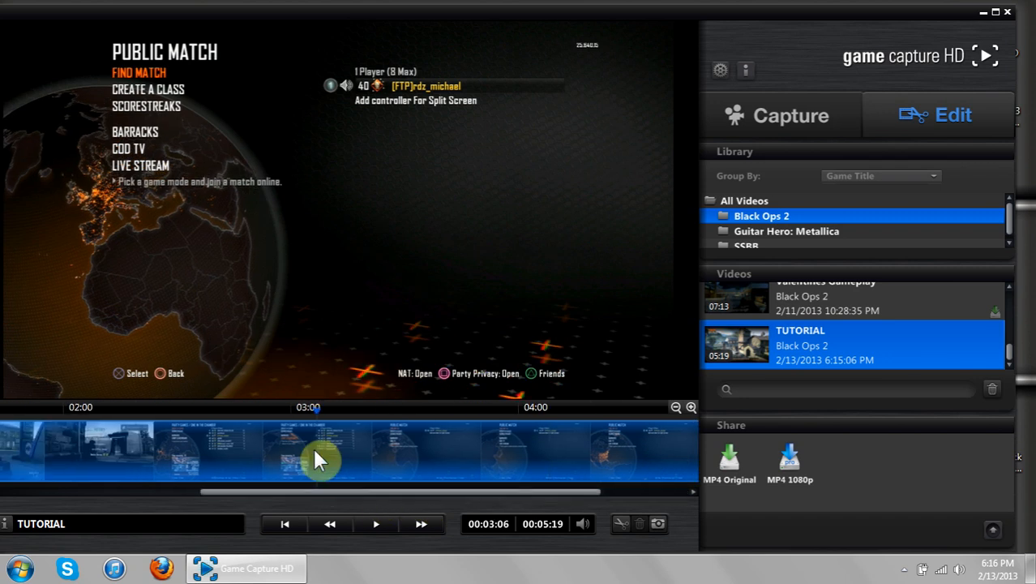
left_click_drag(321, 461, 249, 501)
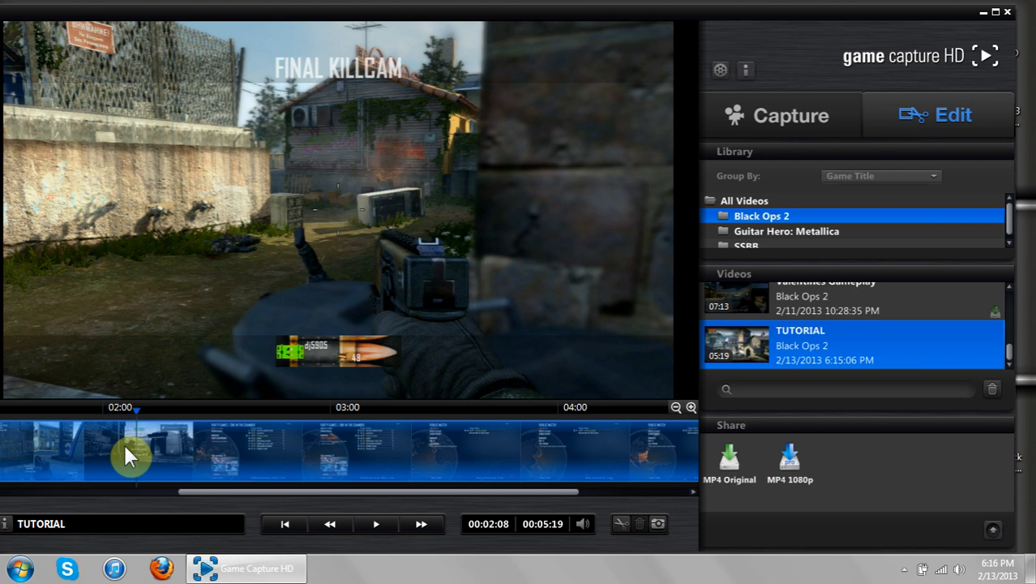
left_click(376, 522)
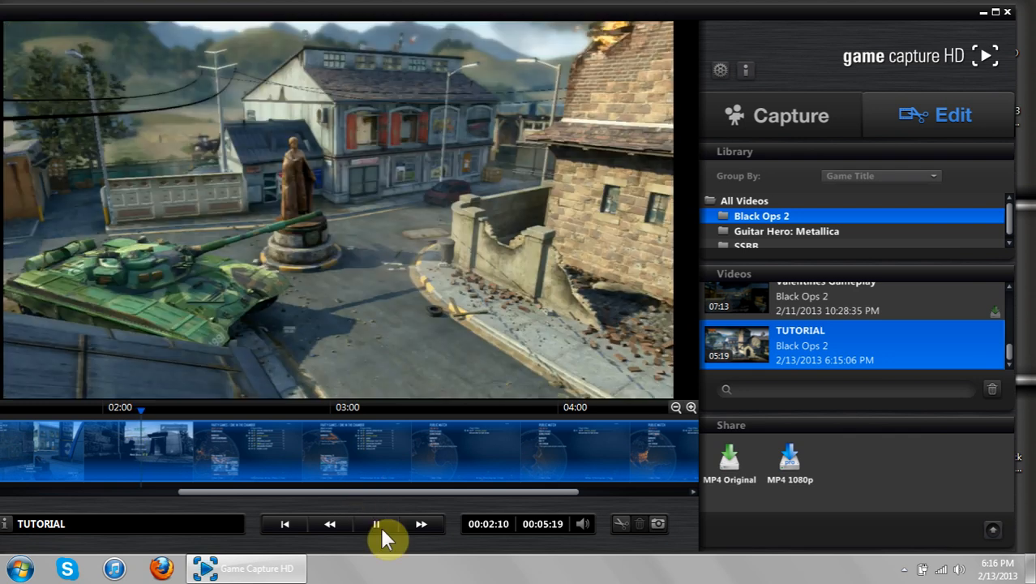
left_click(376, 522)
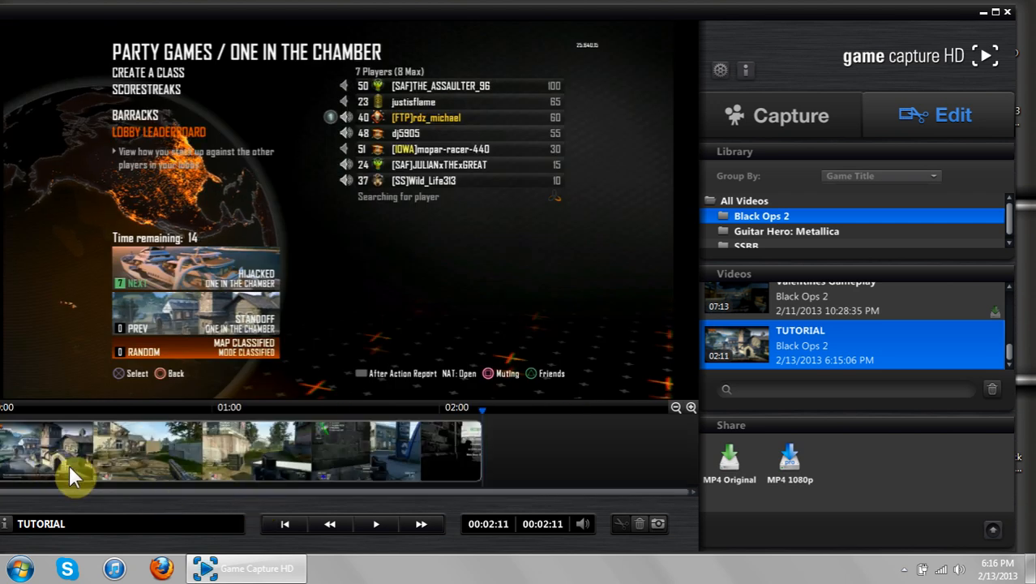
mouse_move(1002, 23)
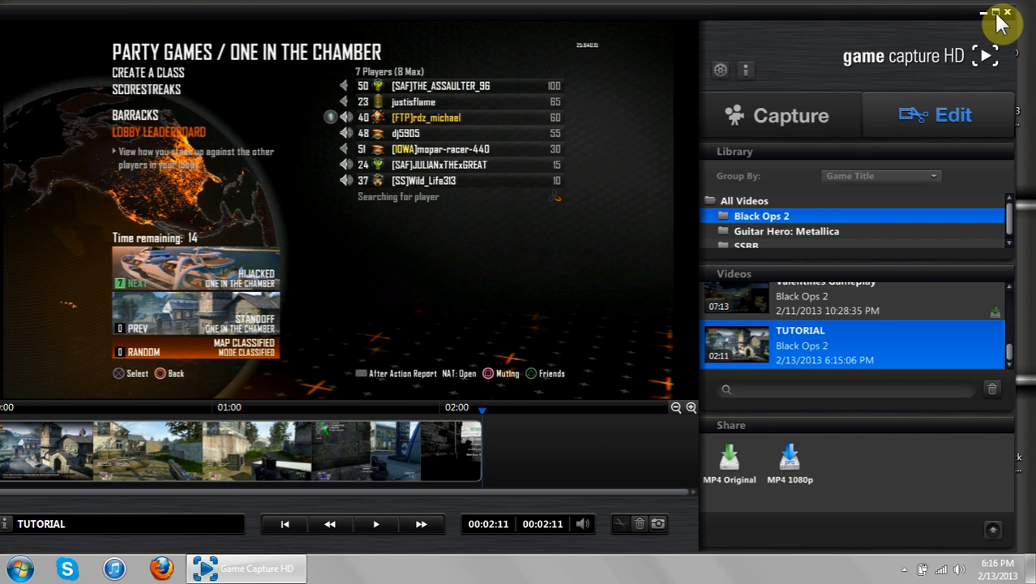
Maximize the window and play the trimmed clip back from its beginning.
left_click(1002, 13)
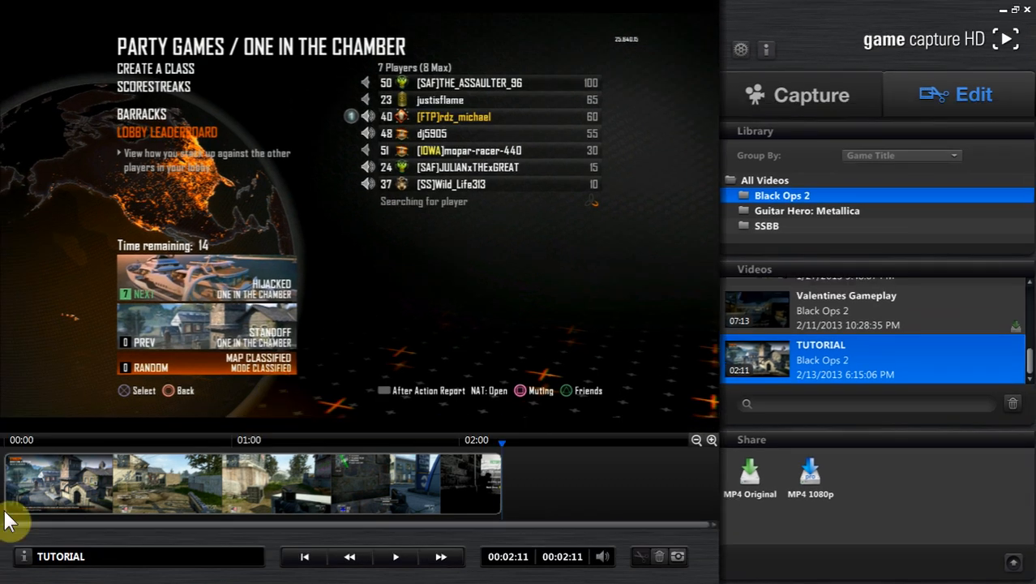
left_click(395, 556)
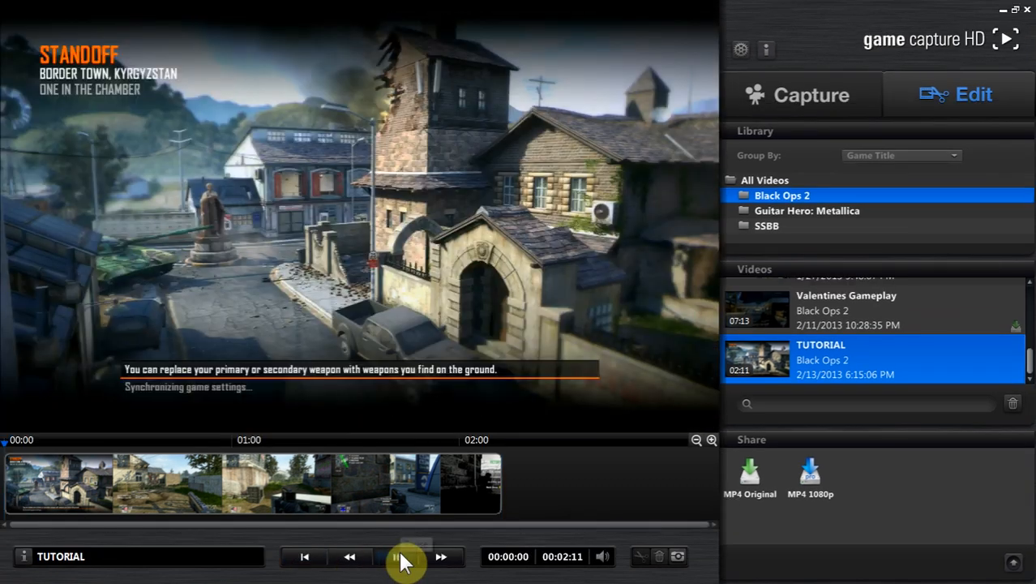
left_click(406, 556)
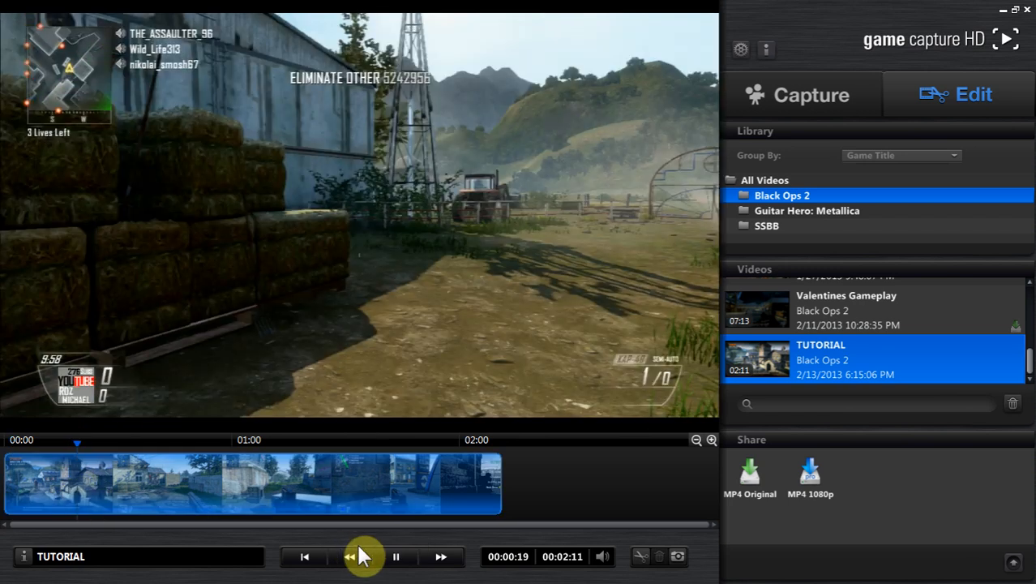
left_click(397, 556)
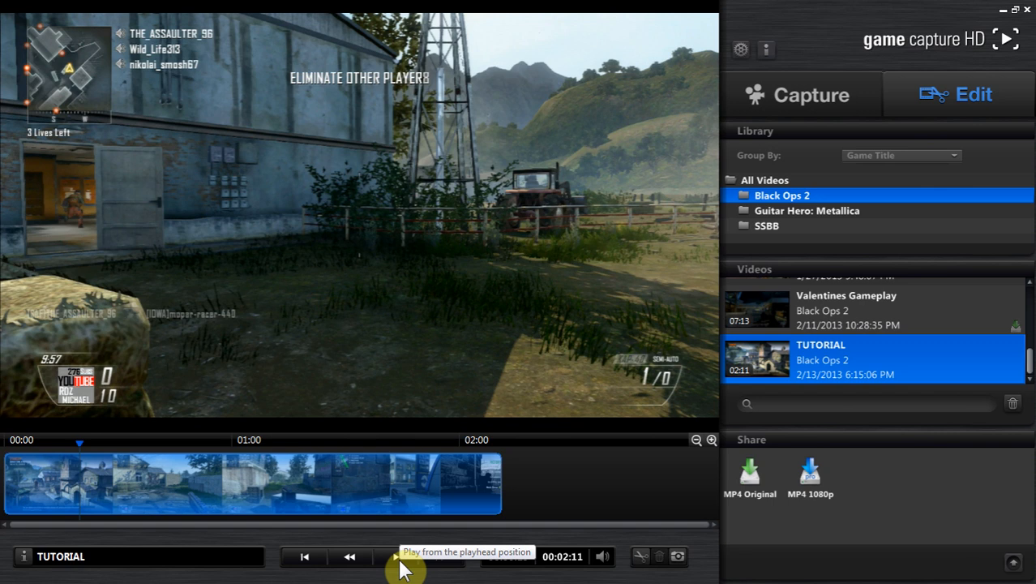
left_click(396, 556)
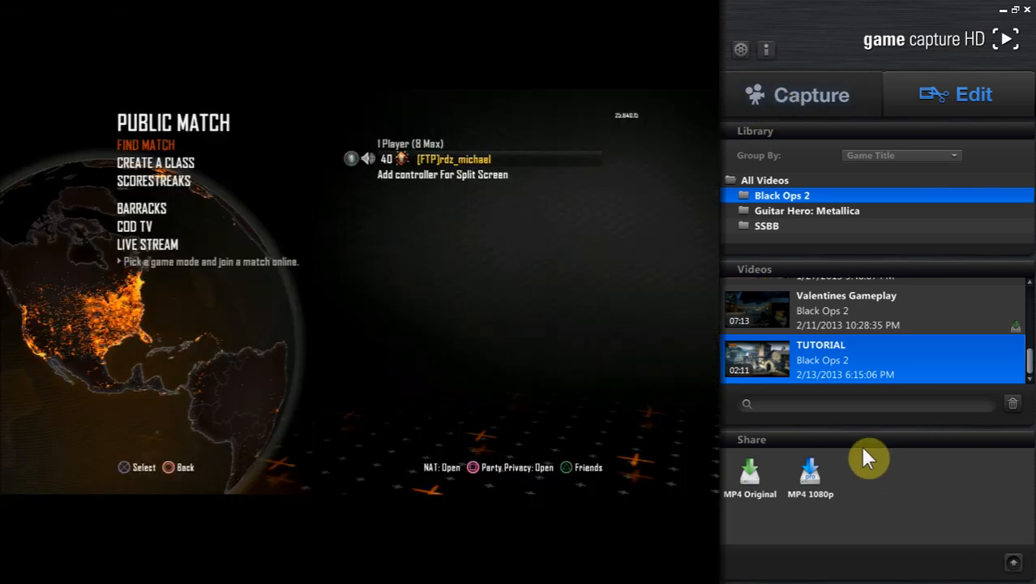
Rewind the flashback buffer in Capture view and return to Edit with TUTORIAL at 5:19.
left_click(811, 94)
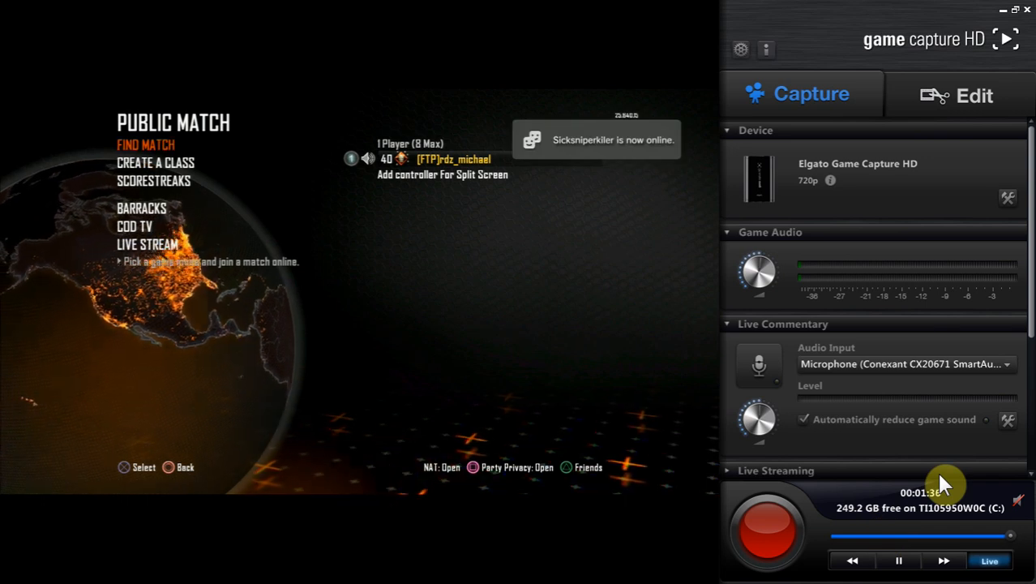
mouse_move(843, 543)
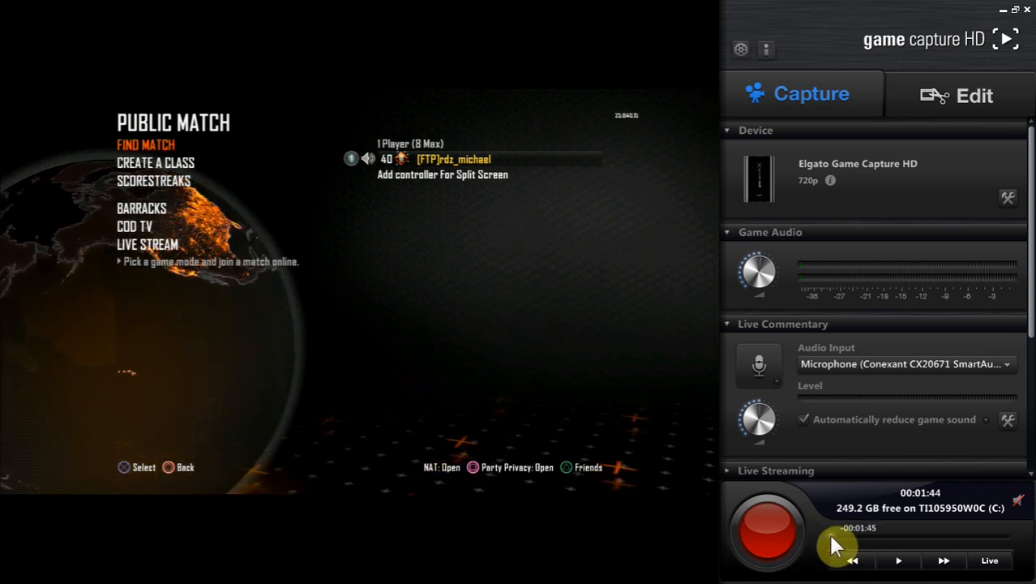
left_click(898, 561)
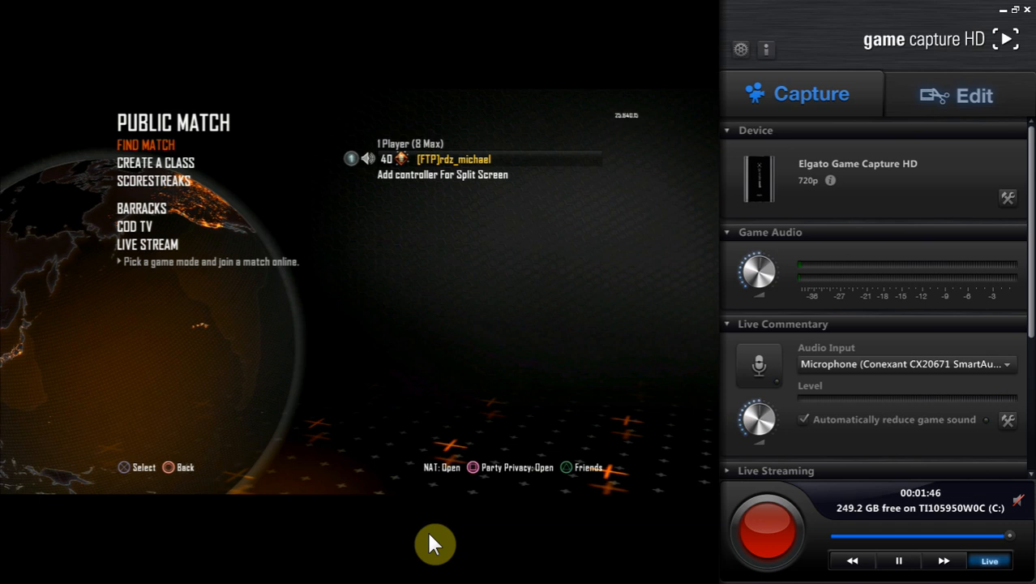
left_click(973, 94)
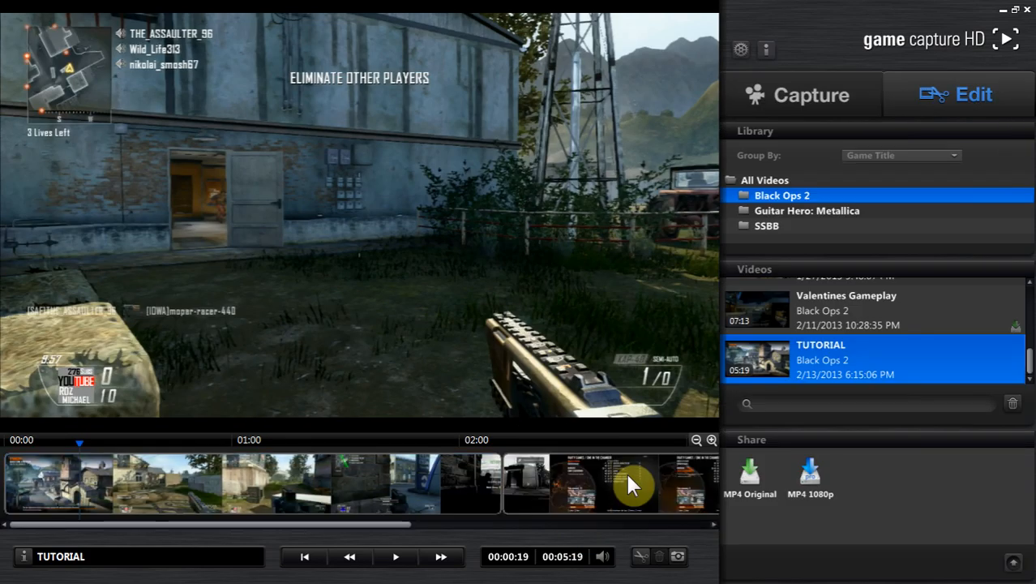
mouse_move(558, 501)
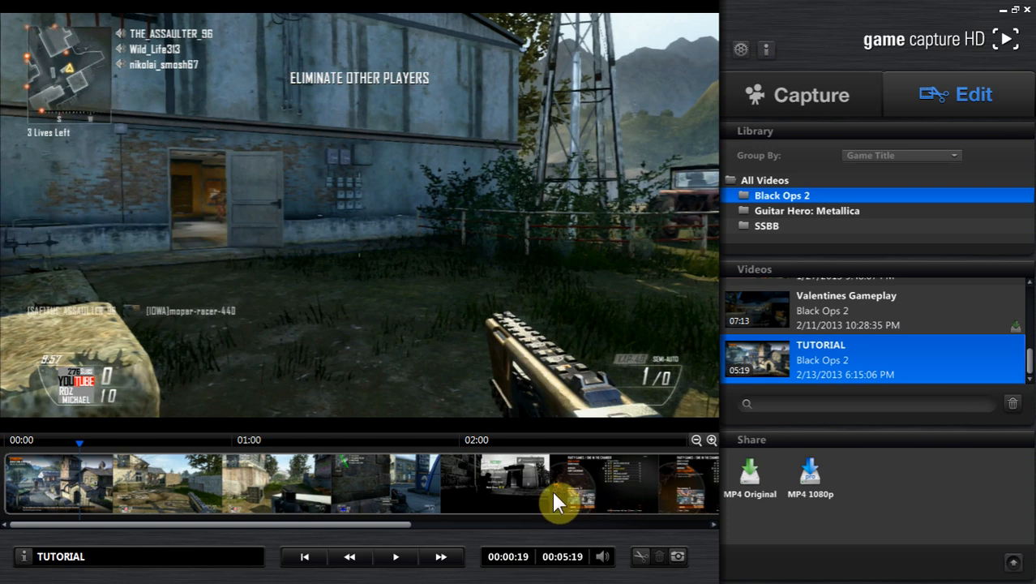
Split the recording at 2:09 and create a new video 'gameplay 1' from the first part.
left_click_drag(559, 499, 436, 532)
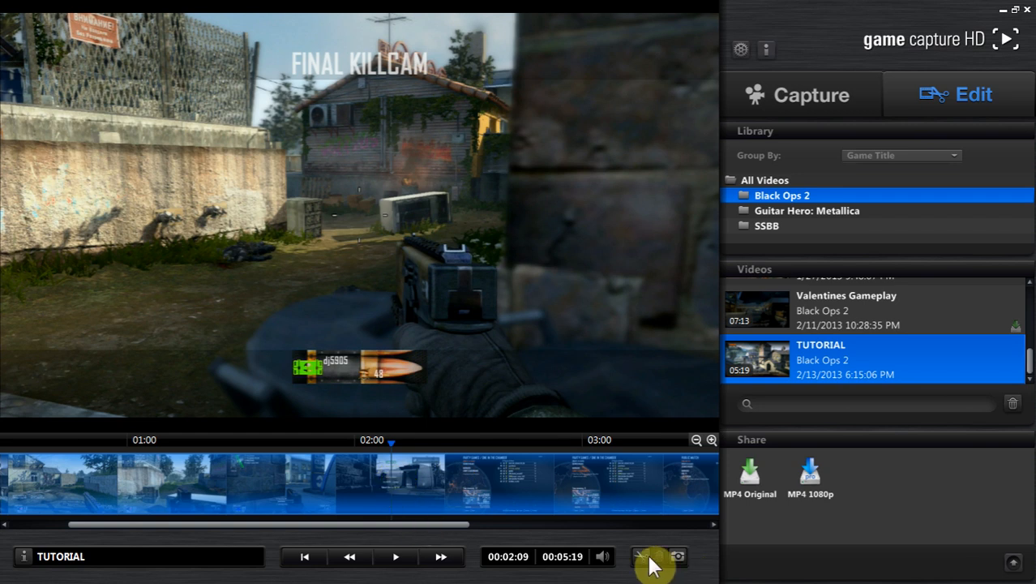
left_click(655, 556)
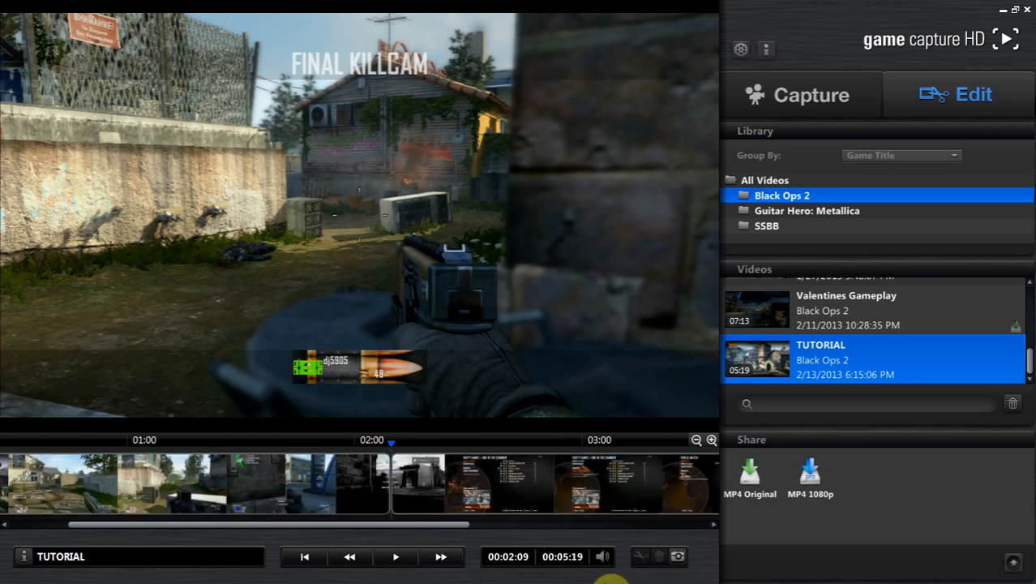
right_click(214, 499)
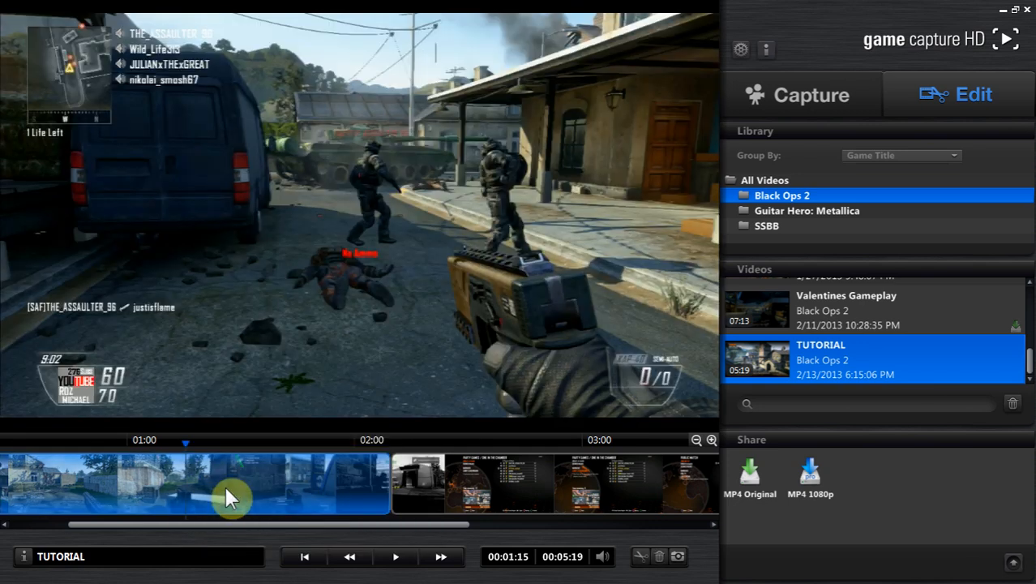
right_click(230, 496)
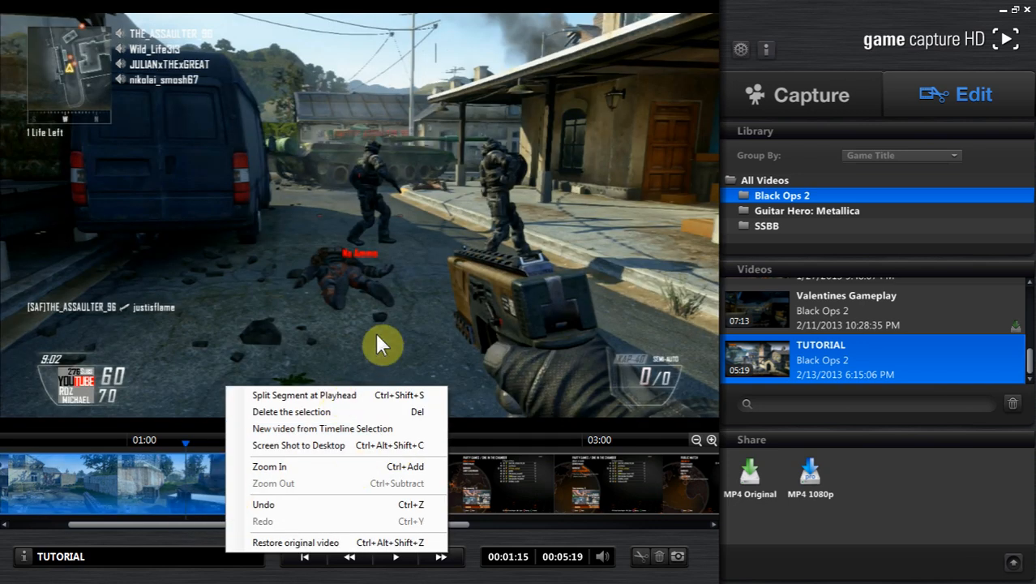
mouse_move(337, 409)
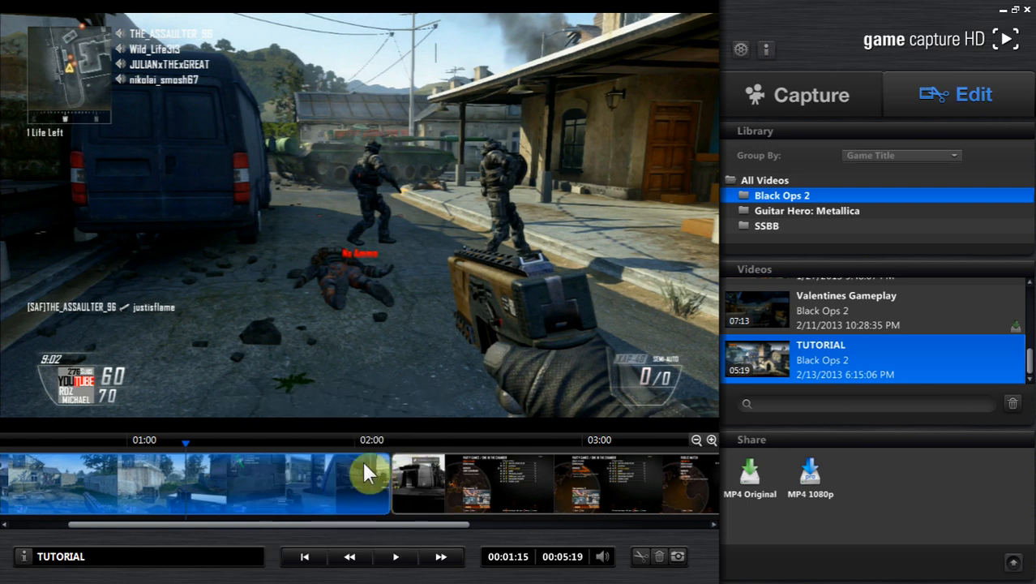
left_click(873, 358)
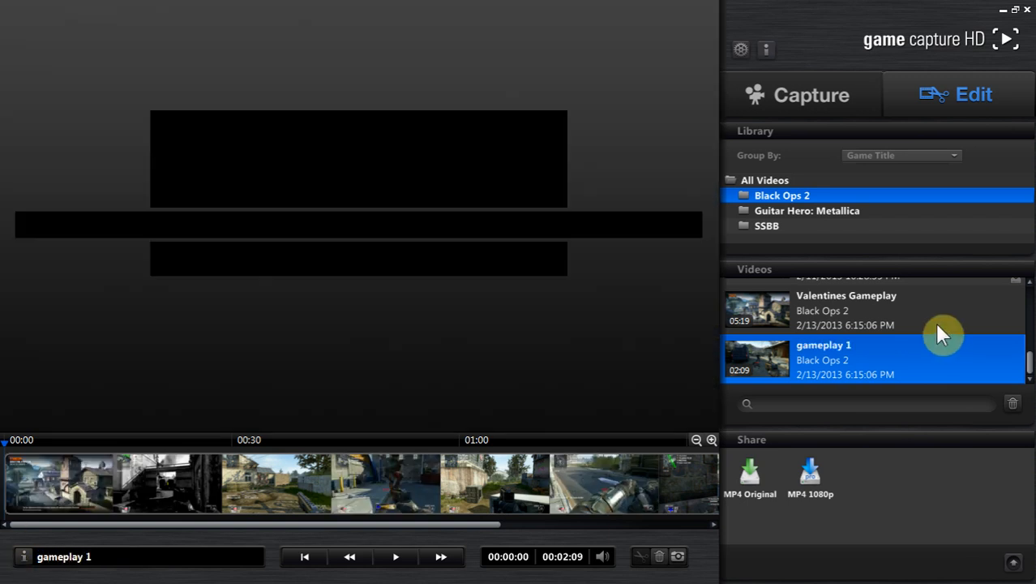
Cut Valentines Gameplay to its remaining 3:09 and start retyping its name as 'gamep'.
left_click(846, 309)
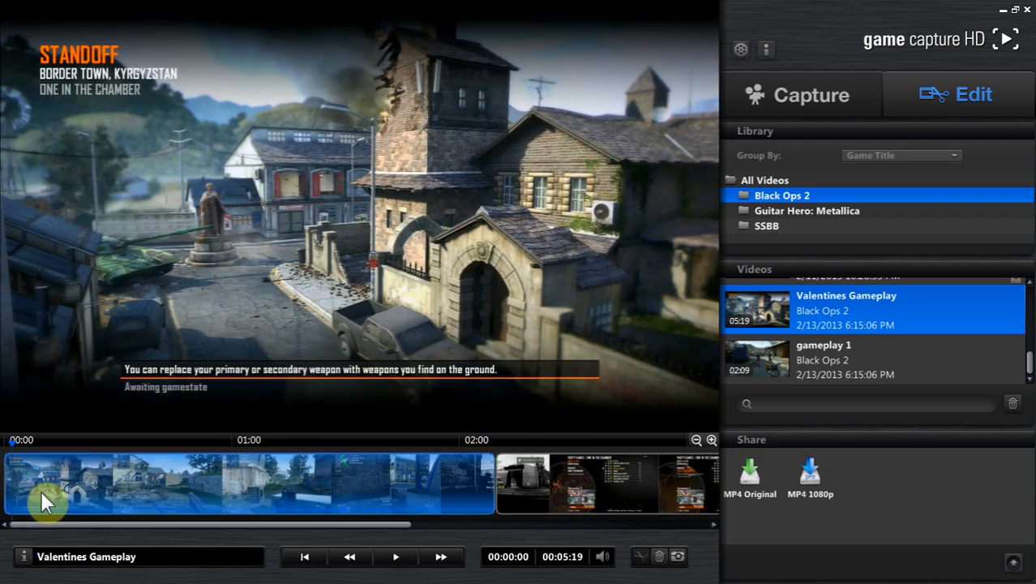
left_click(461, 439)
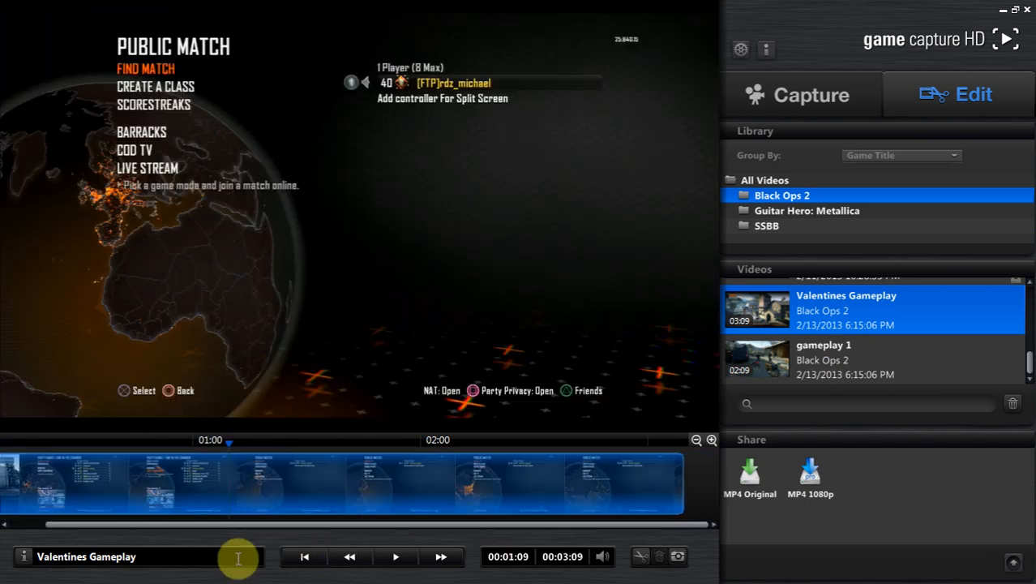
type("h")
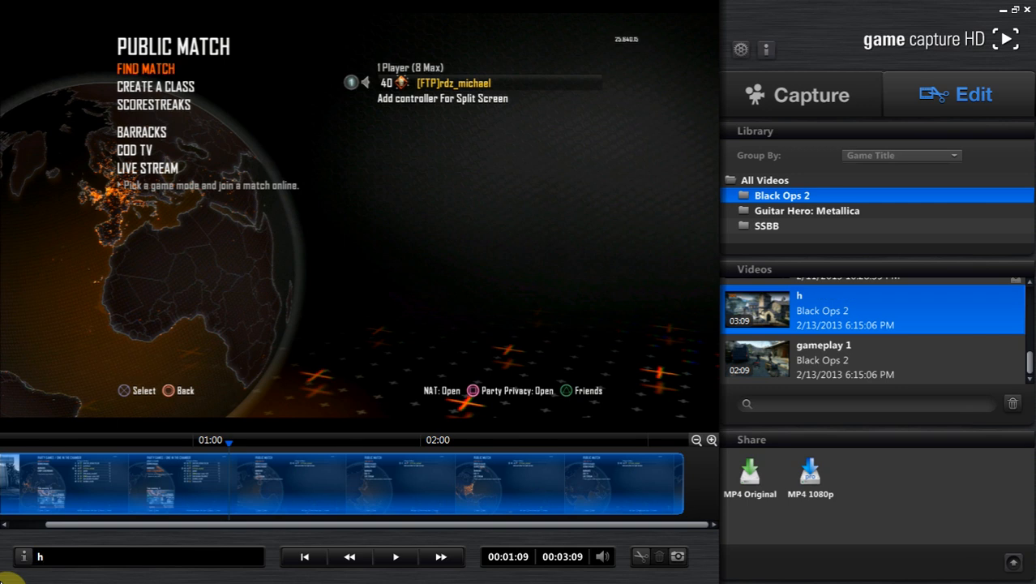
type("gamep")
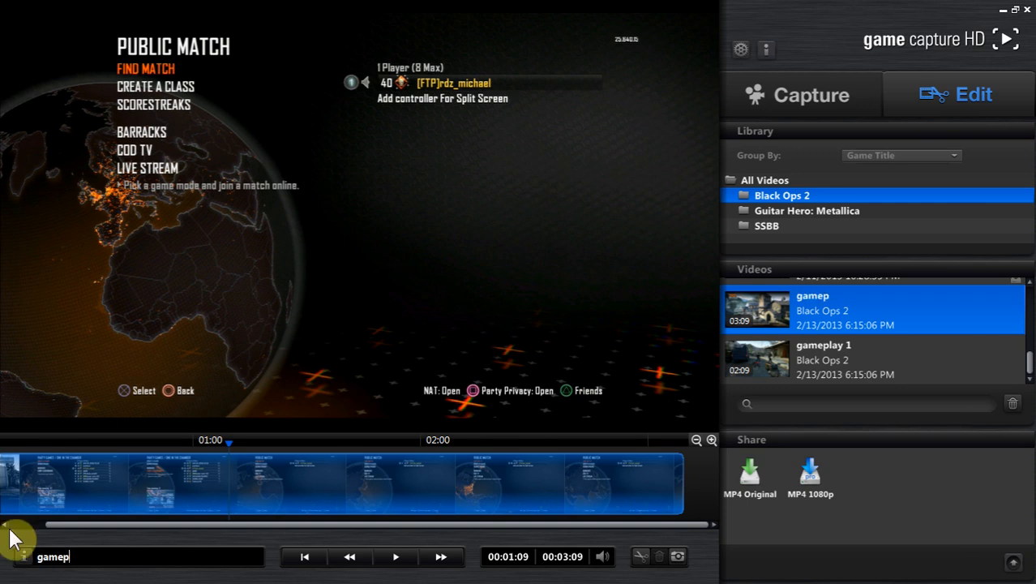